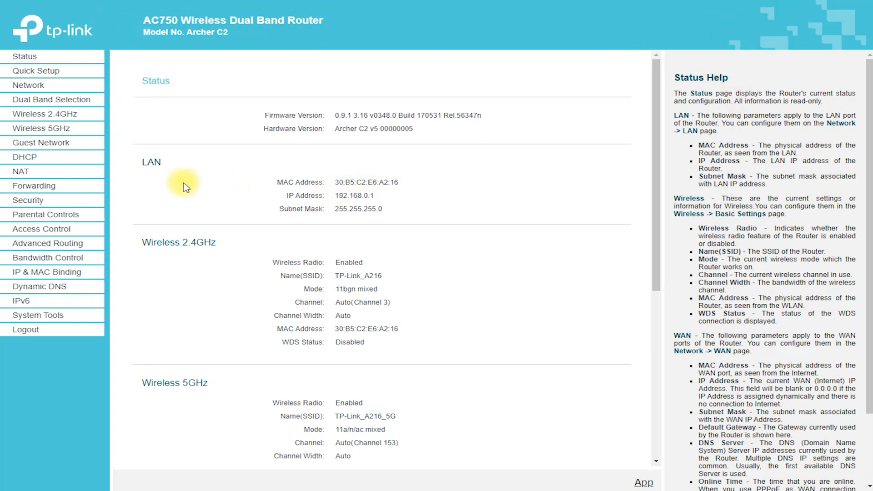
Scroll through the current page, then go to the Network > WAN settings page
{"action": "scroll", "scroll_direction": "down", "scroll_amount": 3}
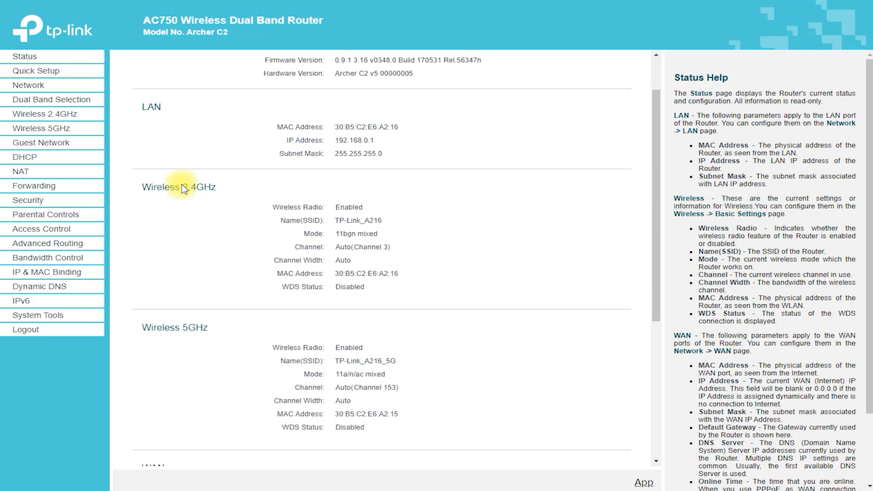
{"action": "scroll", "scroll_direction": "down", "scroll_amount": 3}
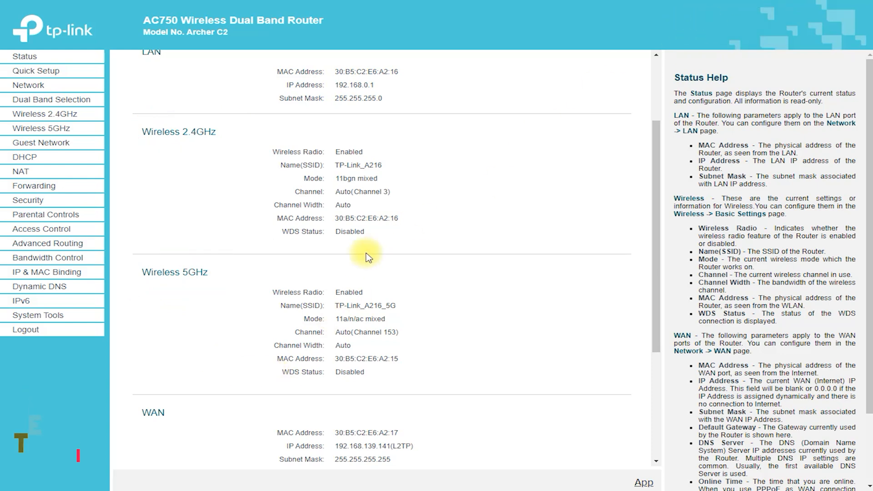
{"action": "scroll", "scroll_direction": "down", "scroll_amount": 3}
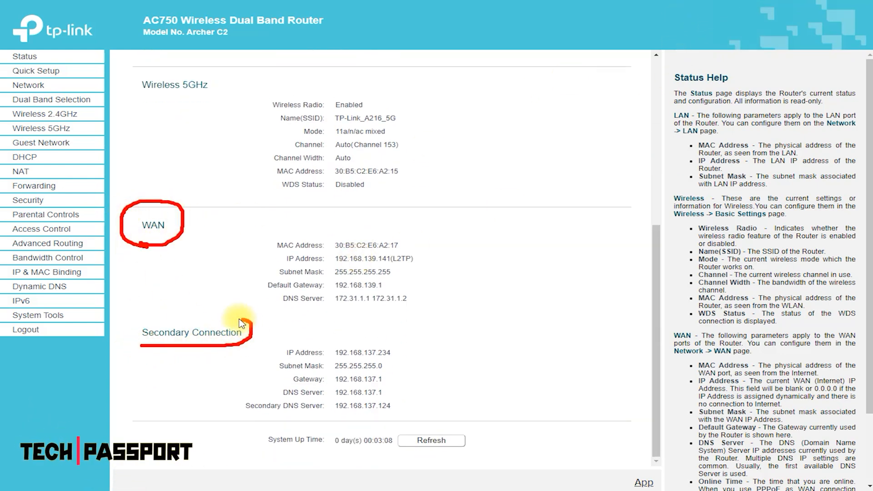
{"action": "left_click_drag", "start_coordinate": [240, 323], "coordinate": [420, 412]}
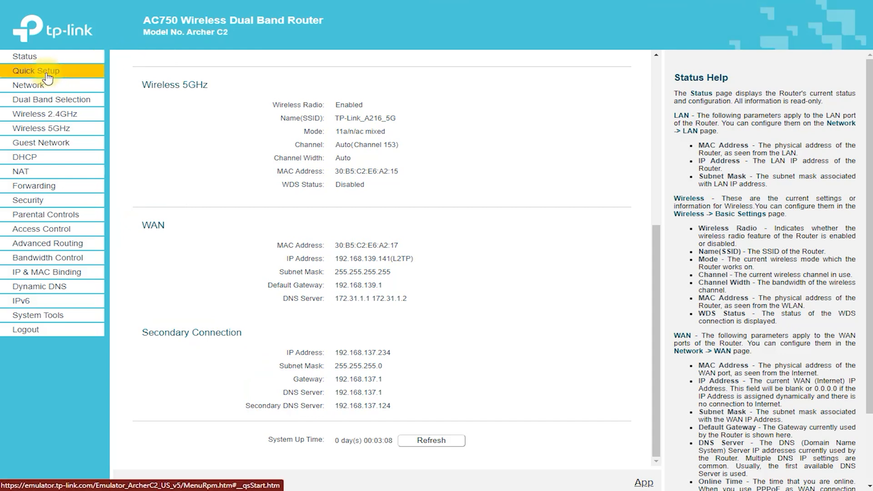
{"action": "left_click", "coordinate": [36, 71]}
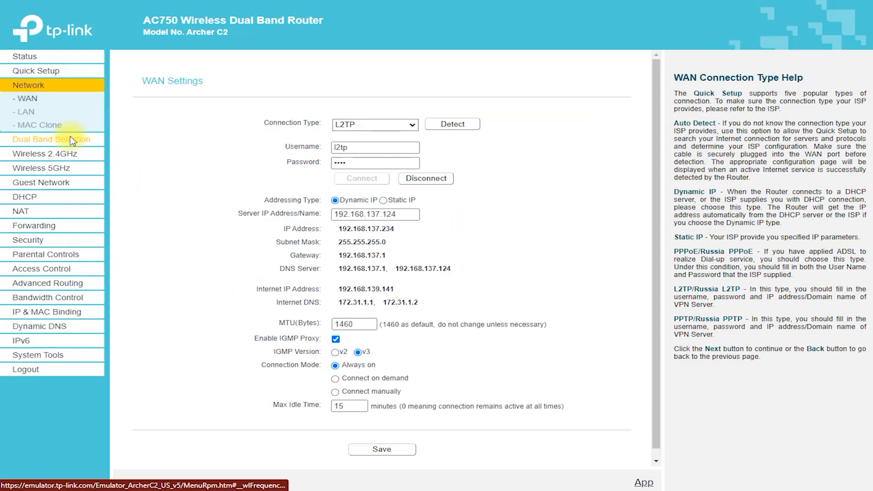
Preview Dynamic IP, Static IP, PPPoE, L2TP and PPTP connection types, ending on BigPond Cable
{"action": "left_click", "coordinate": [375, 123]}
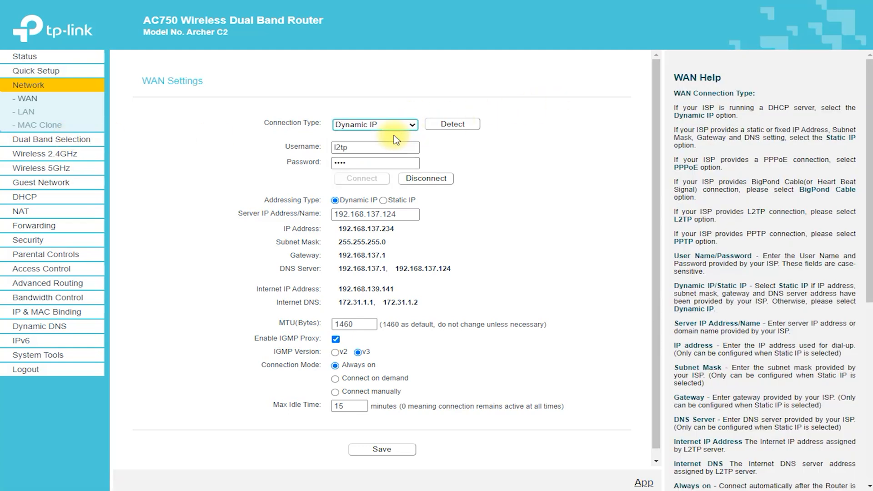
{"action": "left_click", "coordinate": [374, 124]}
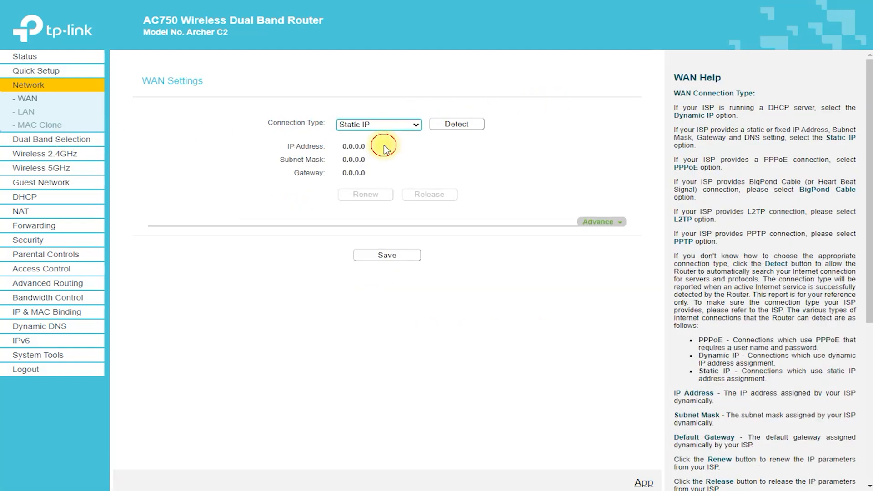
{"action": "left_click", "coordinate": [379, 124]}
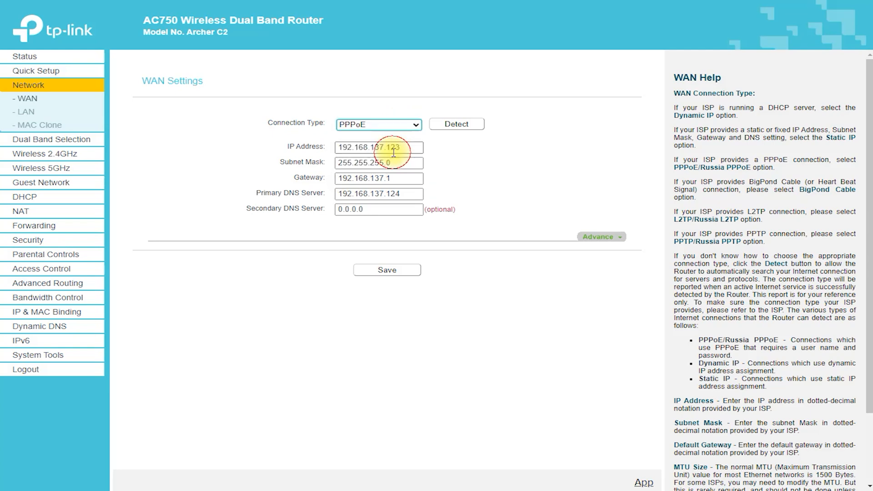
{"action": "left_click", "coordinate": [378, 124]}
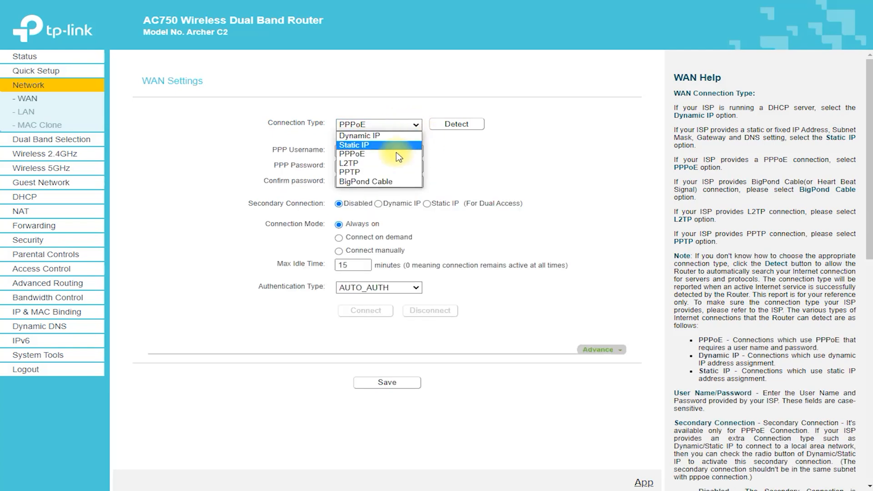
{"action": "left_click", "coordinate": [348, 163]}
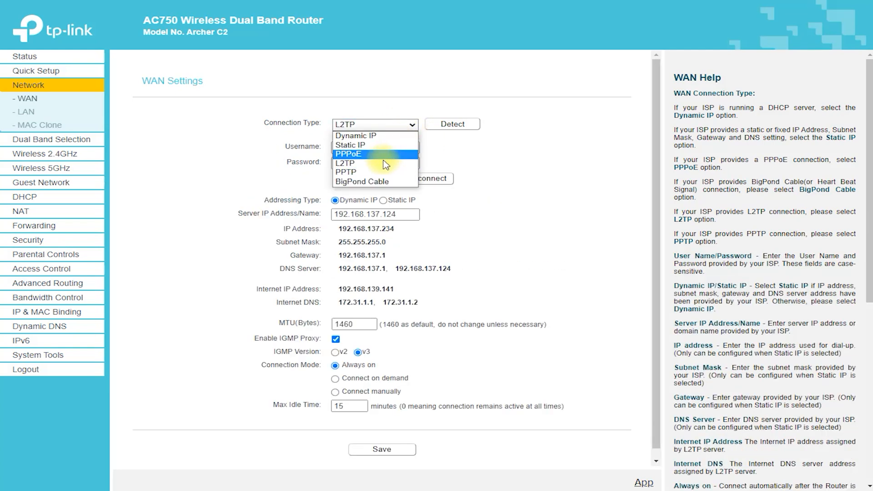
{"action": "left_click", "coordinate": [345, 172]}
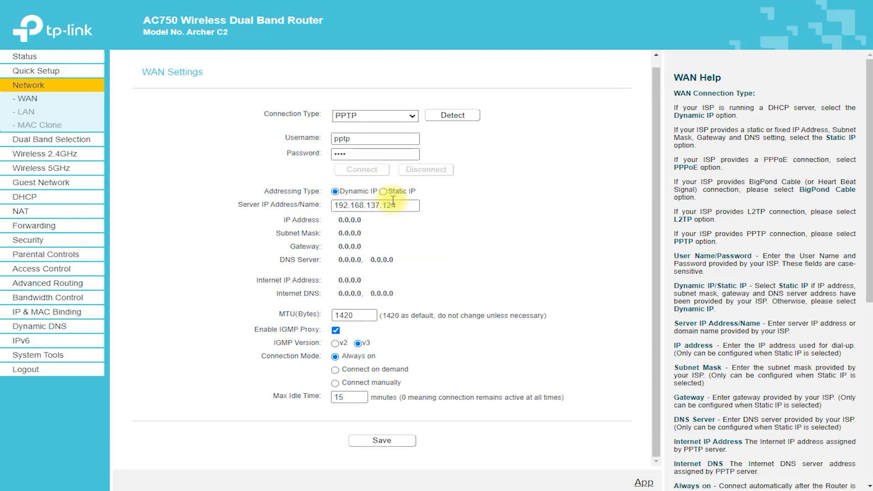
{"action": "left_click", "coordinate": [374, 115]}
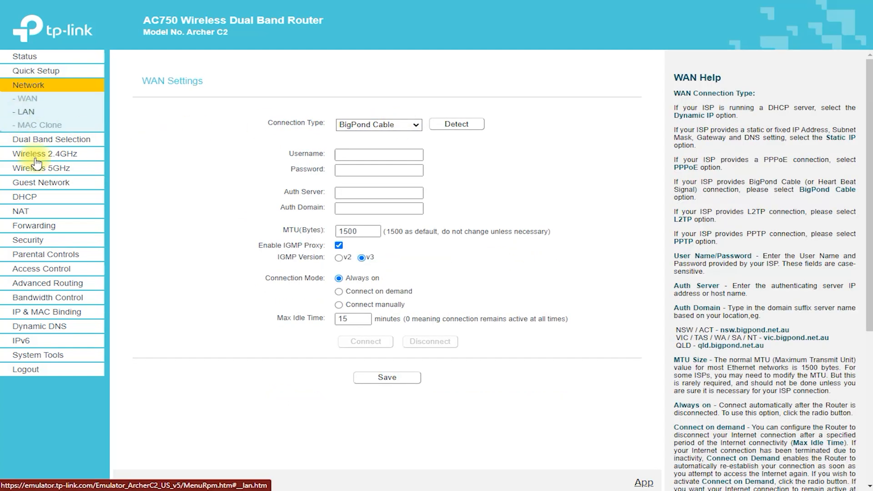
View LAN Settings and MAC Clone, then Dual Band Selection with 2.4GHz and 5GHz enabled
{"action": "left_click", "coordinate": [25, 111]}
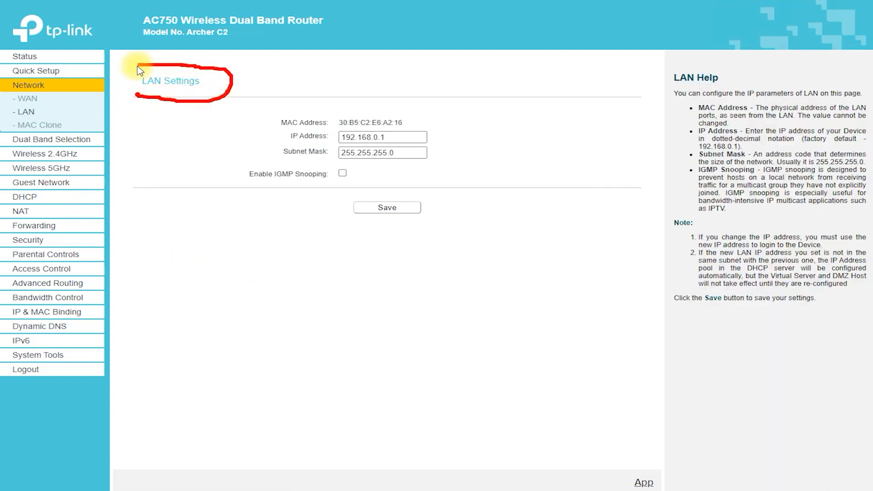
{"action": "mouse_move", "coordinate": [582, 139]}
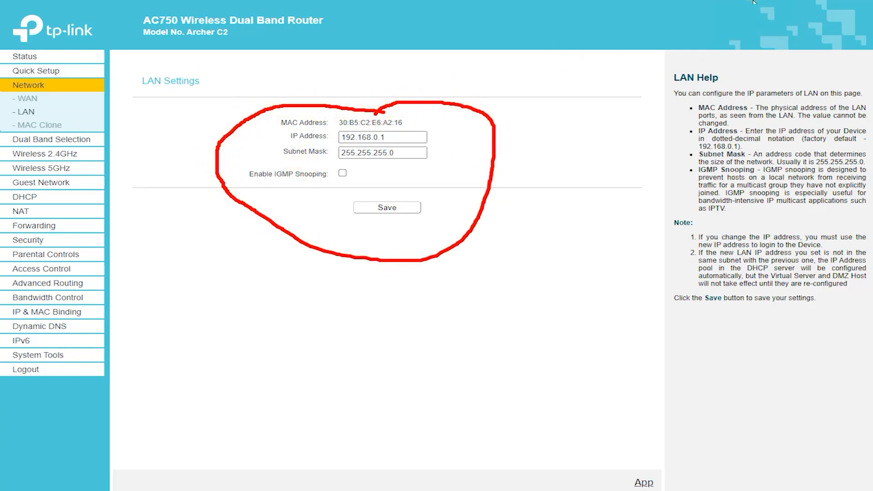
{"action": "left_click", "coordinate": [37, 124]}
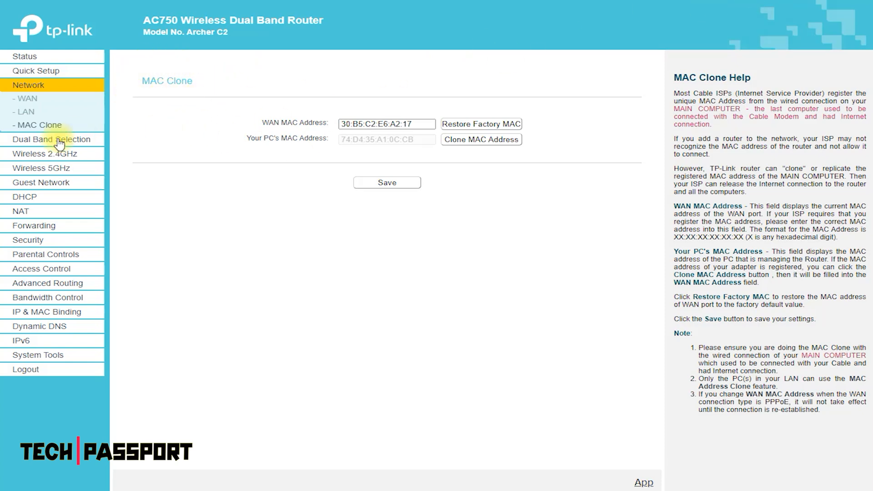
{"action": "left_click", "coordinate": [51, 139]}
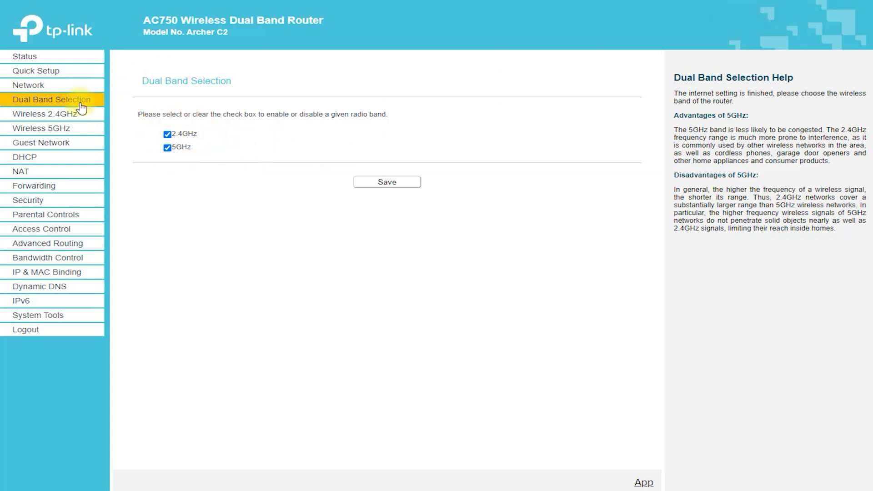
View the 2.4GHz basic wireless settings, then its WPS page showing WPS enabled
{"action": "left_click", "coordinate": [45, 113]}
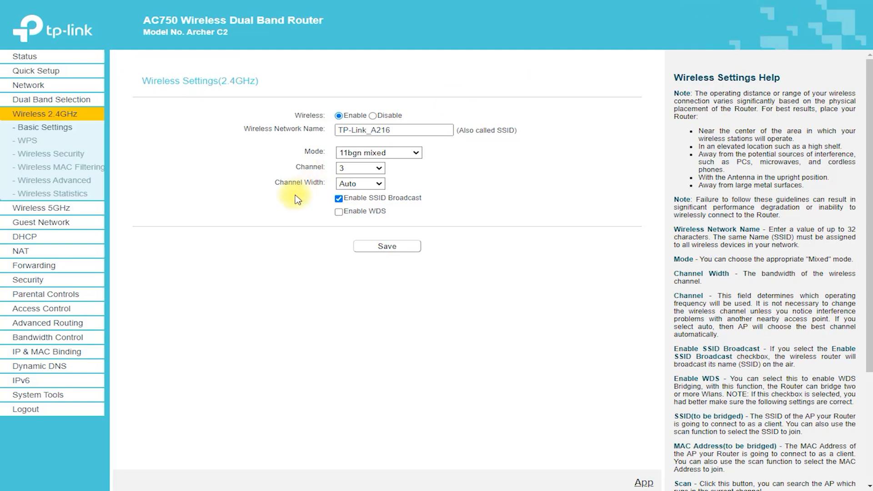
{"action": "left_click", "coordinate": [27, 141]}
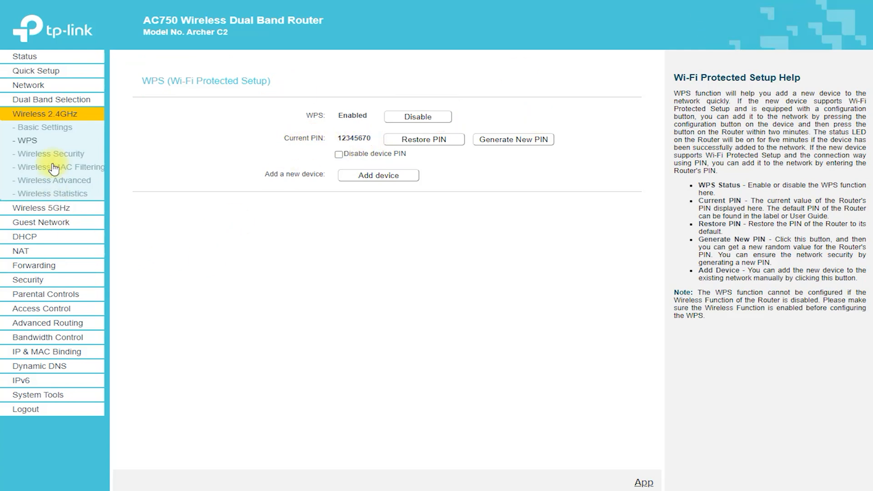
View 2.4GHz Wireless Security, MAC Filtering, then Advanced settings with High power and beacon 100
{"action": "left_click", "coordinate": [52, 154]}
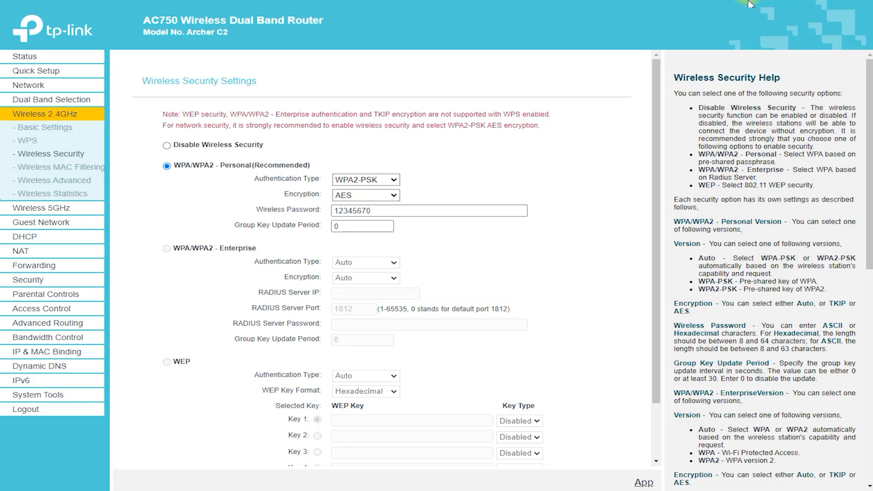
{"action": "mouse_move", "coordinate": [808, 31]}
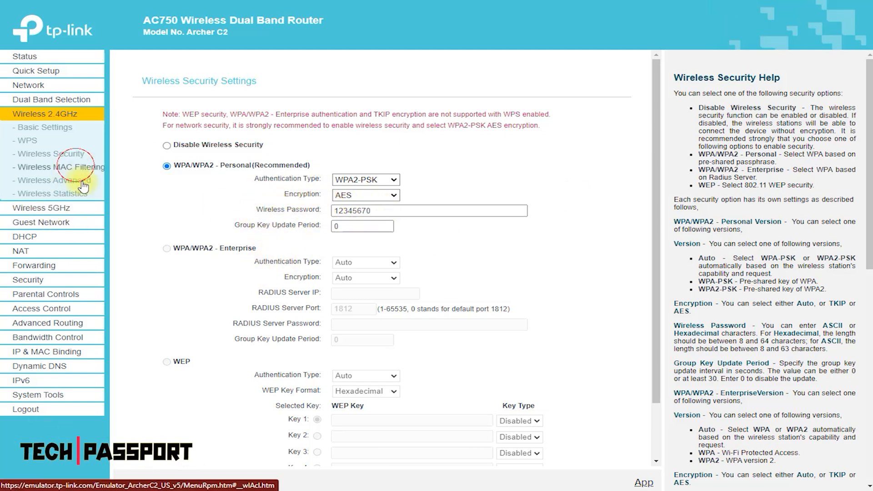
{"action": "left_click", "coordinate": [62, 166]}
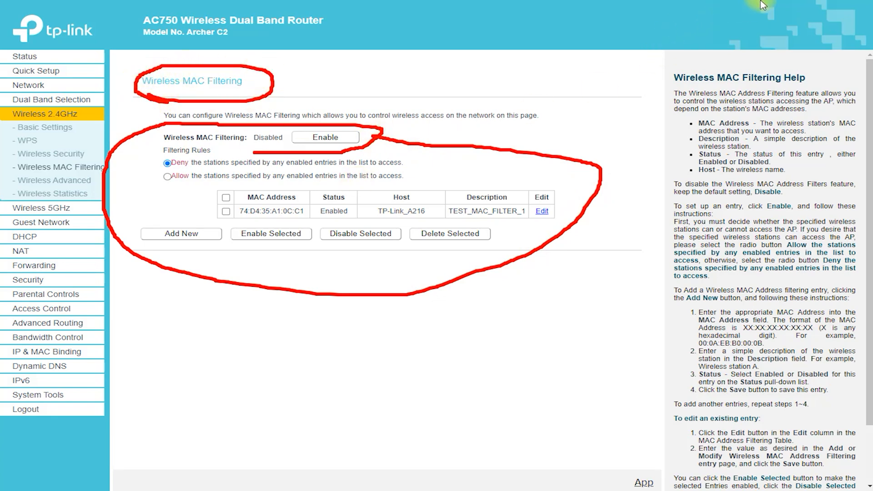
{"action": "left_click", "coordinate": [54, 180]}
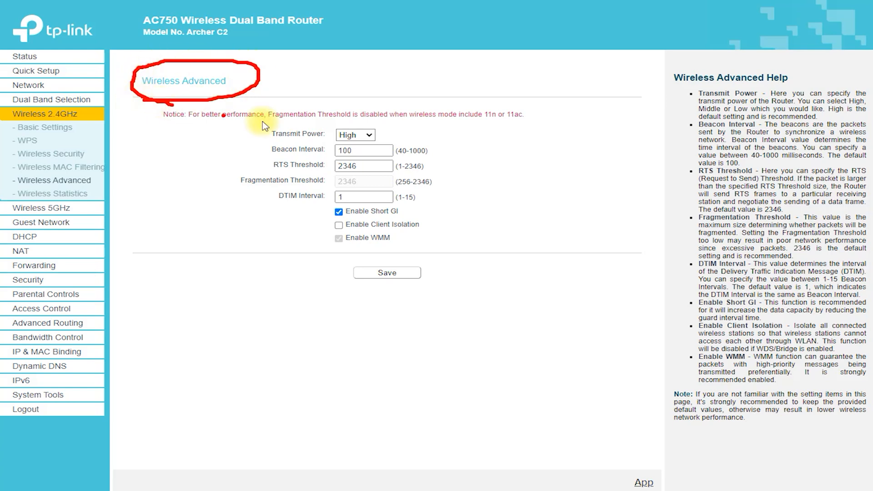
Go to the Wireless 5GHz basic settings to reach the scanned AP list
{"action": "left_click", "coordinate": [51, 193]}
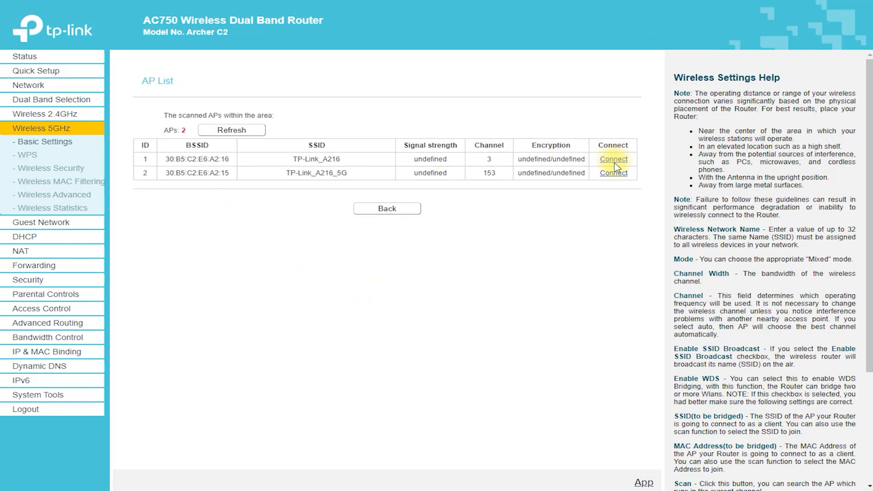
Select TP-Link_A216 from the scan, then view 5GHz WPS, Security and Statistics pages
{"action": "left_click", "coordinate": [613, 158]}
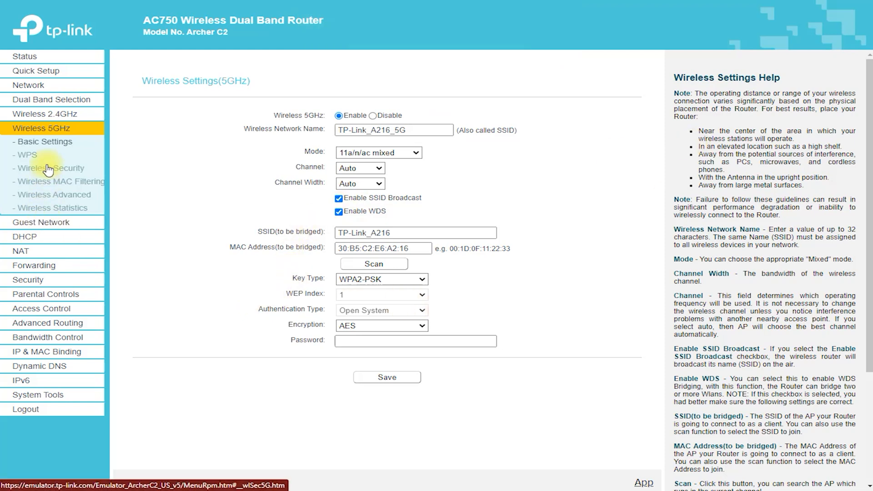
{"action": "left_click", "coordinate": [26, 154]}
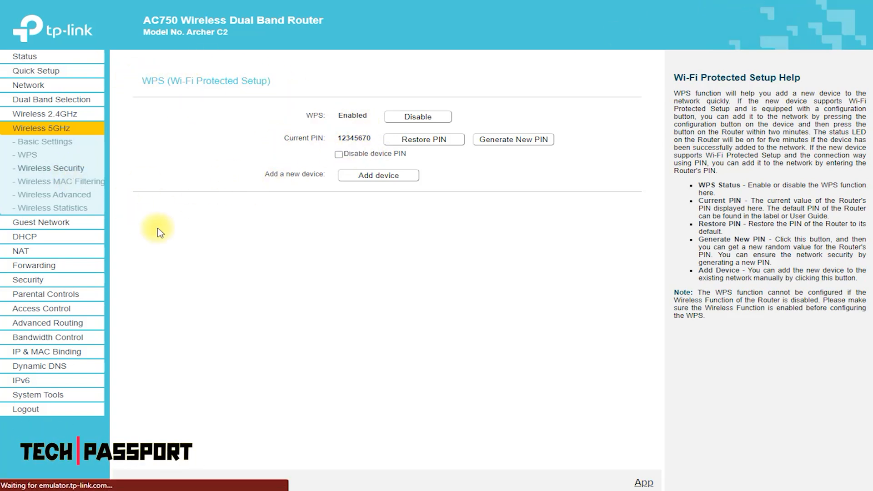
{"action": "left_click", "coordinate": [52, 168]}
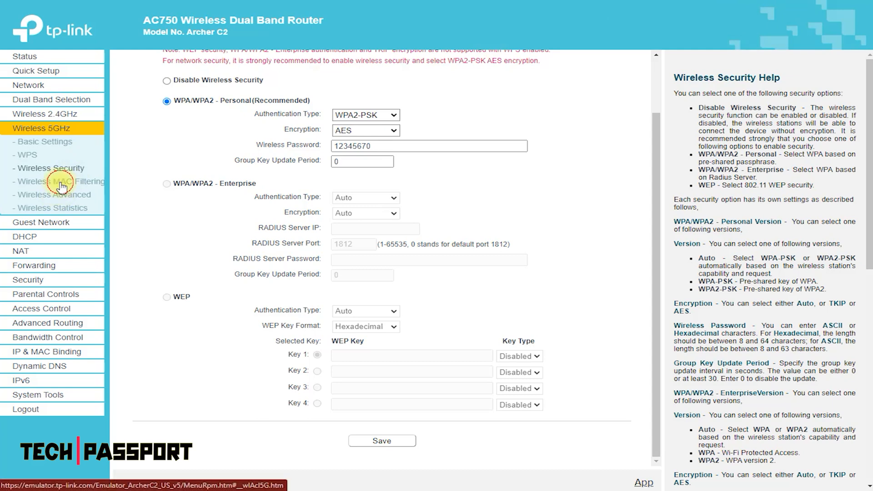
{"action": "left_click", "coordinate": [60, 181]}
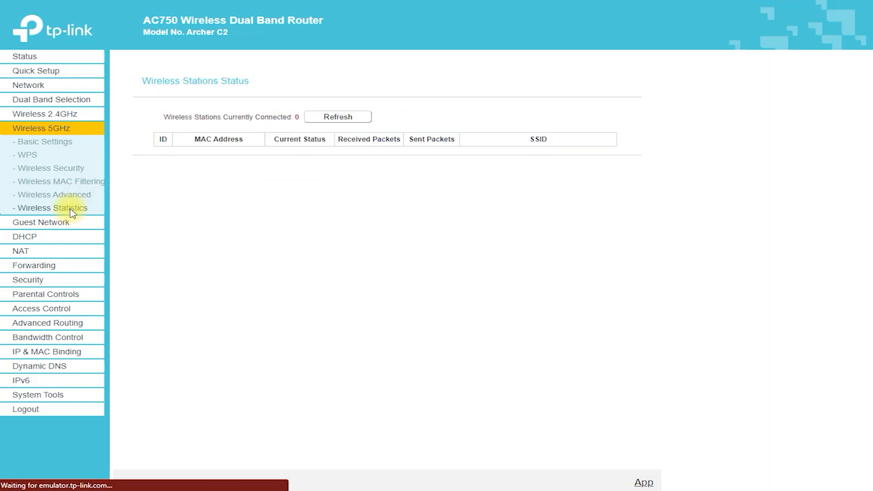
Set the guest network to 5GHz with WPA/WPA2 - Personal, then view DHCP Settings
{"action": "left_click", "coordinate": [40, 222]}
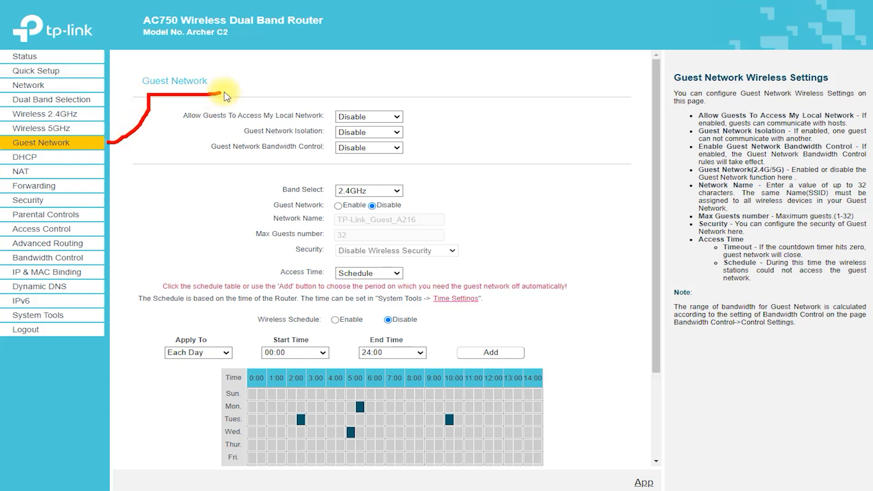
{"action": "mouse_move", "coordinate": [306, 184]}
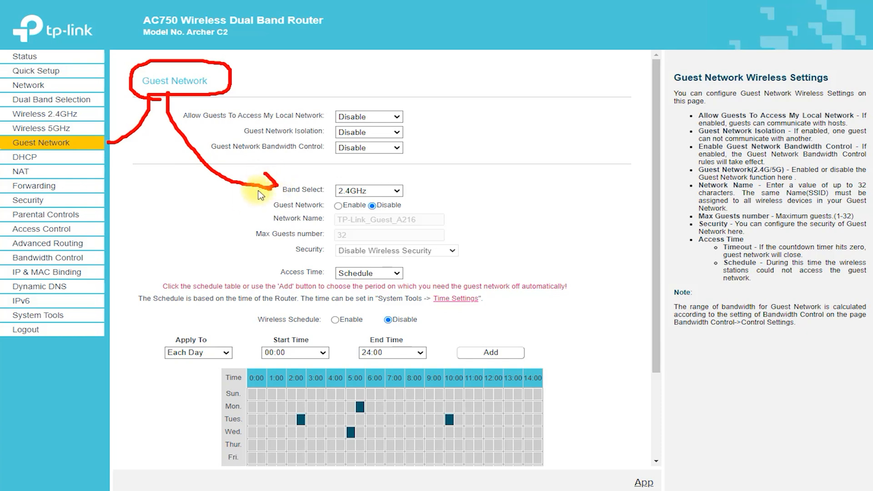
{"action": "left_click", "coordinate": [369, 191]}
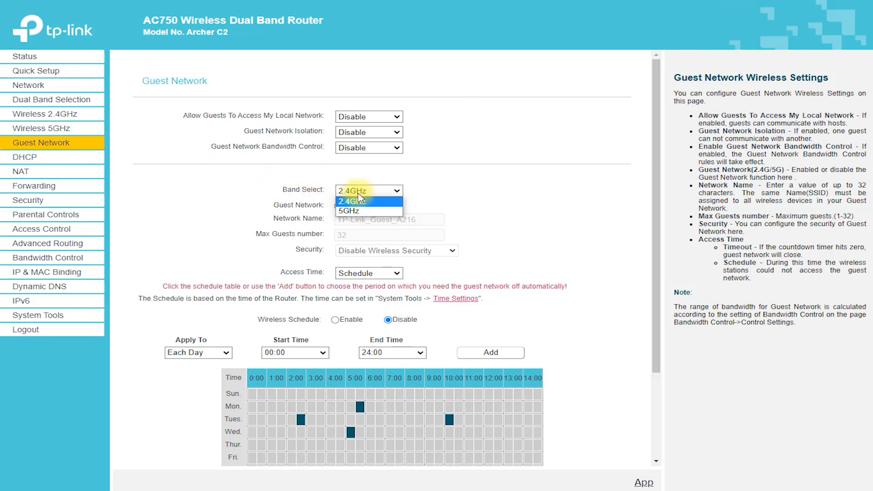
{"action": "left_click", "coordinate": [348, 212]}
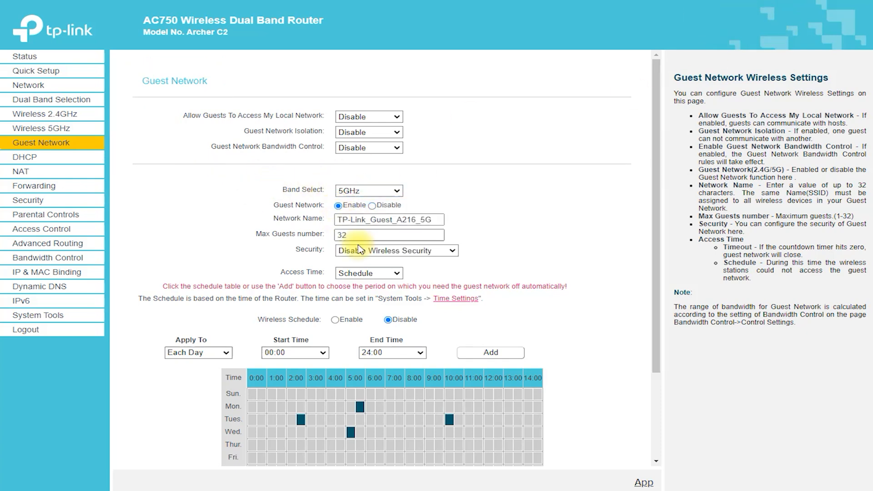
{"action": "left_click", "coordinate": [397, 250]}
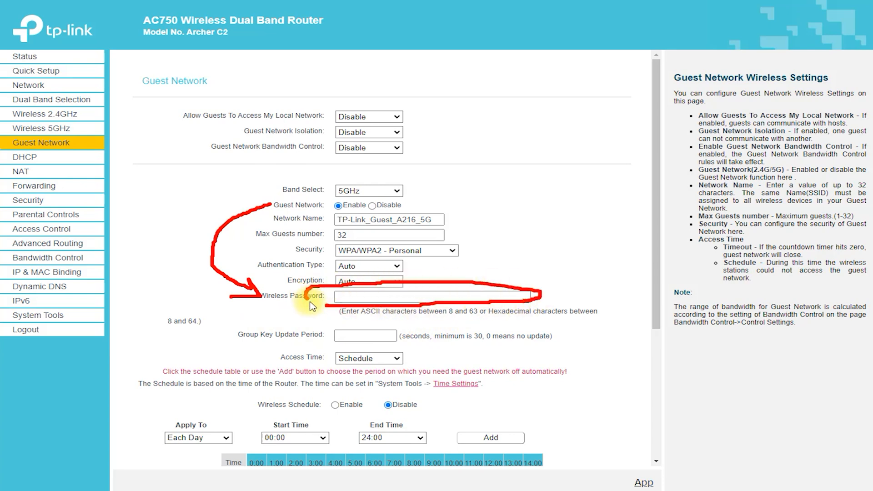
{"action": "left_click", "coordinate": [24, 157]}
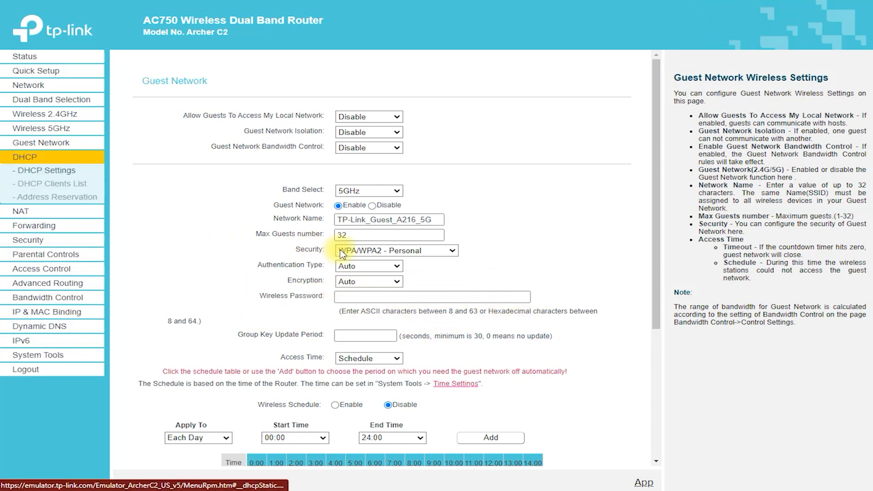
{"action": "left_click", "coordinate": [46, 171]}
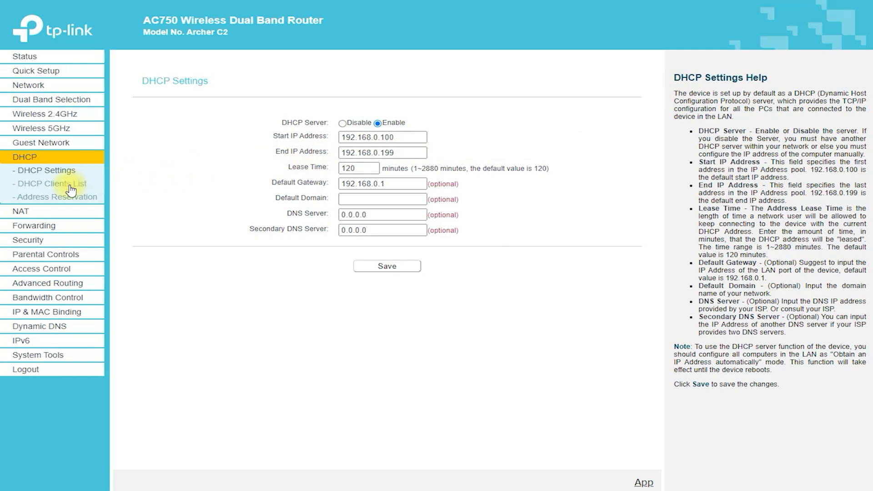
{"action": "mouse_move", "coordinate": [154, 154]}
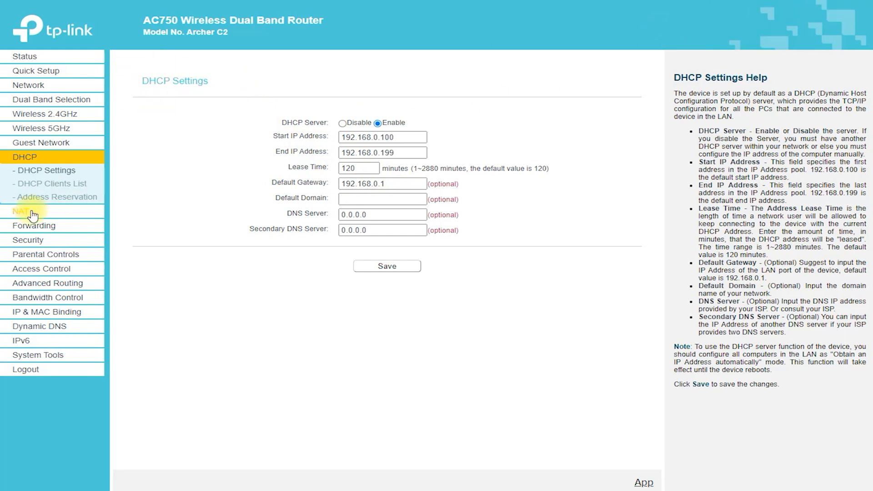
View the DHCP Clients List showing one device at 192.168.0.100
{"action": "left_click", "coordinate": [53, 184]}
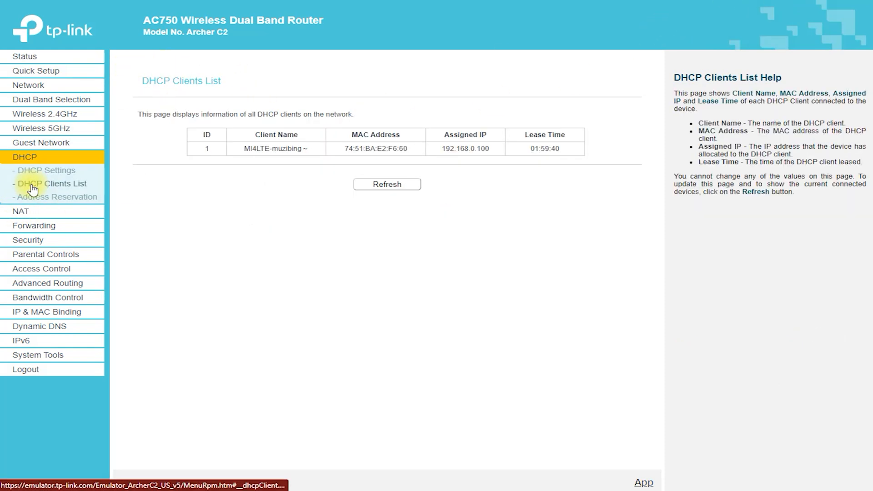
View the Forwarding pages: Virtual Servers, Port Triggering, DMZ and UPnP
{"action": "left_click", "coordinate": [57, 196]}
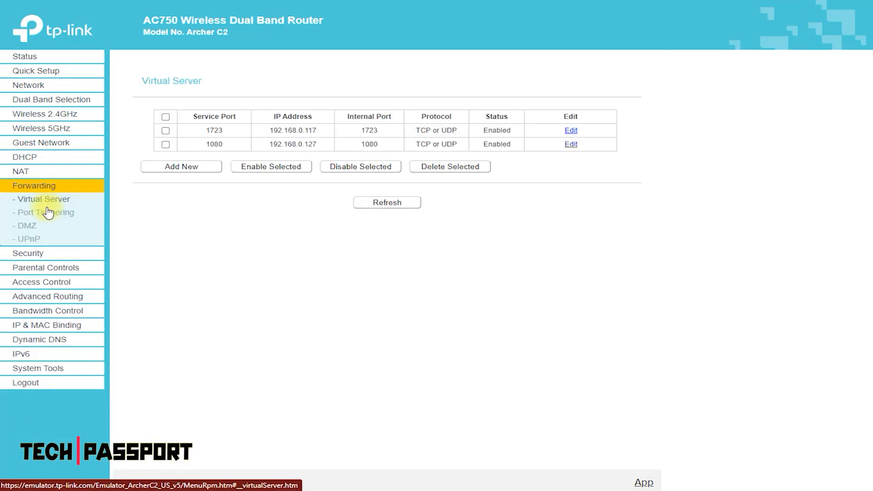
{"action": "left_click", "coordinate": [45, 213]}
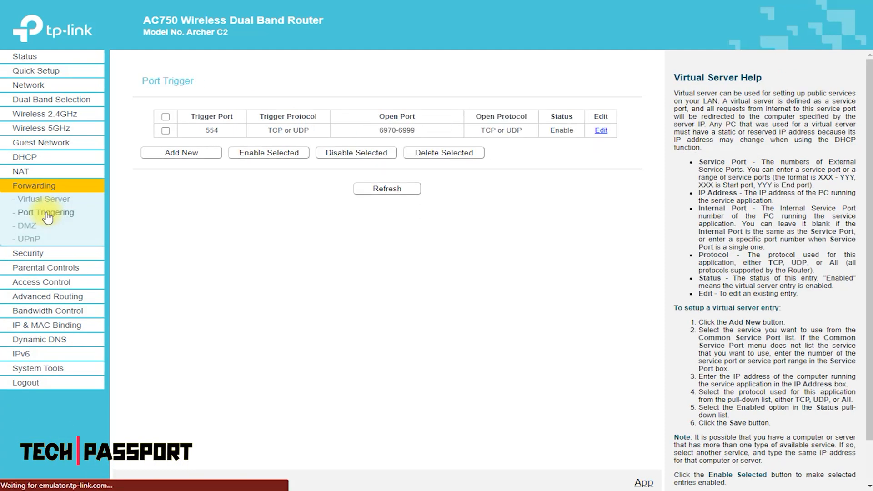
{"action": "left_click", "coordinate": [26, 226]}
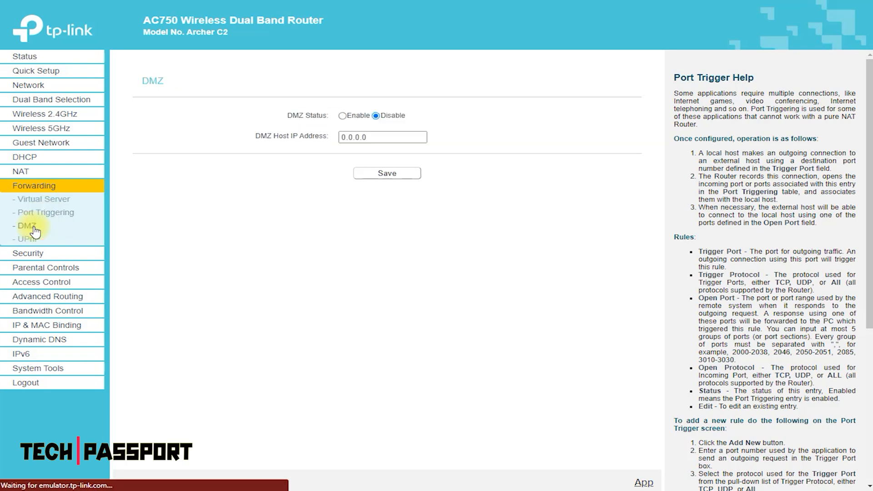
{"action": "left_click", "coordinate": [28, 239]}
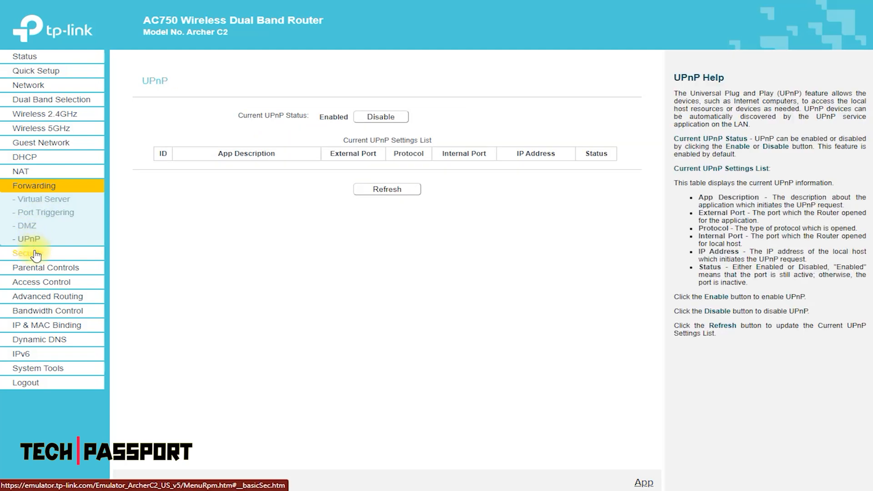
View the Security pages, ending on Remote Management with port 80 and IP 0.0.0.0
{"action": "left_click", "coordinate": [27, 254]}
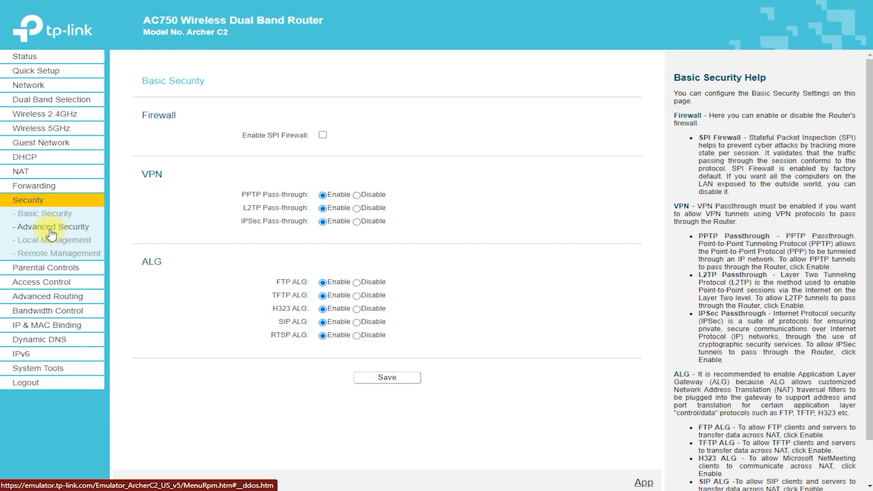
{"action": "left_click", "coordinate": [54, 239]}
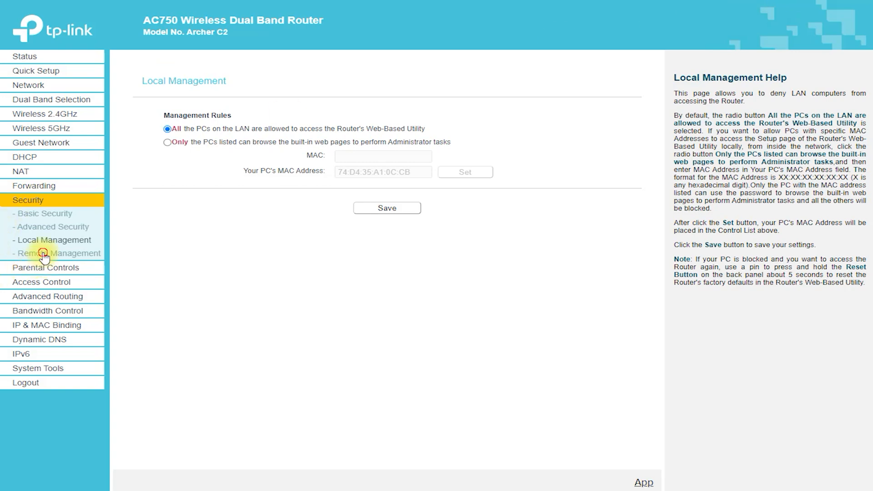
{"action": "left_click", "coordinate": [59, 253]}
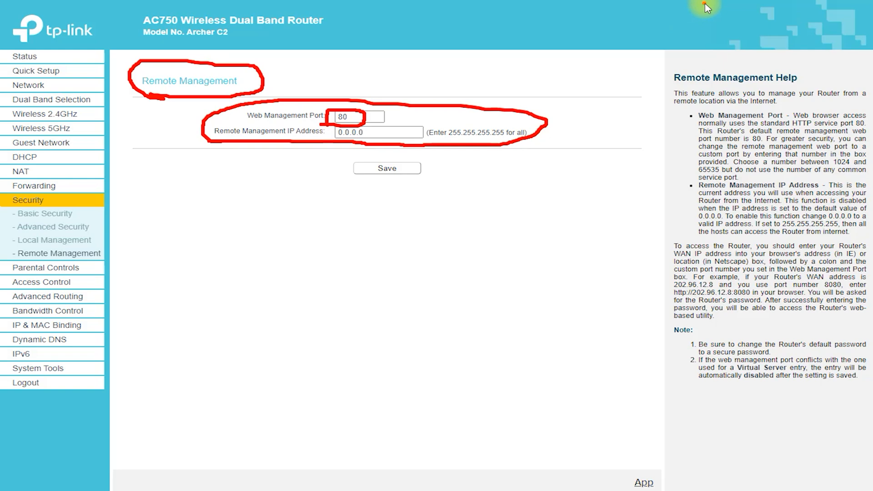
{"action": "mouse_move", "coordinate": [750, 3]}
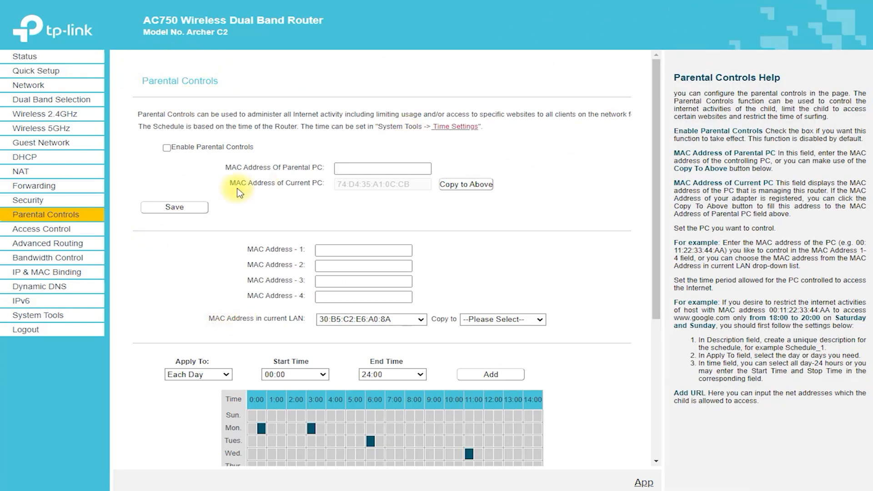
View Access Control rules and hosts, Static Routing, then the seven-route System Routing Table
{"action": "left_click", "coordinate": [41, 228]}
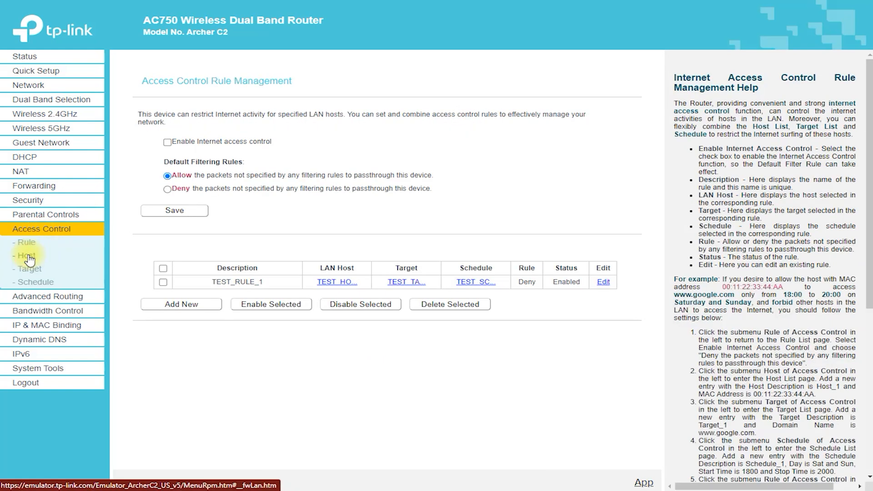
{"action": "left_click", "coordinate": [26, 255]}
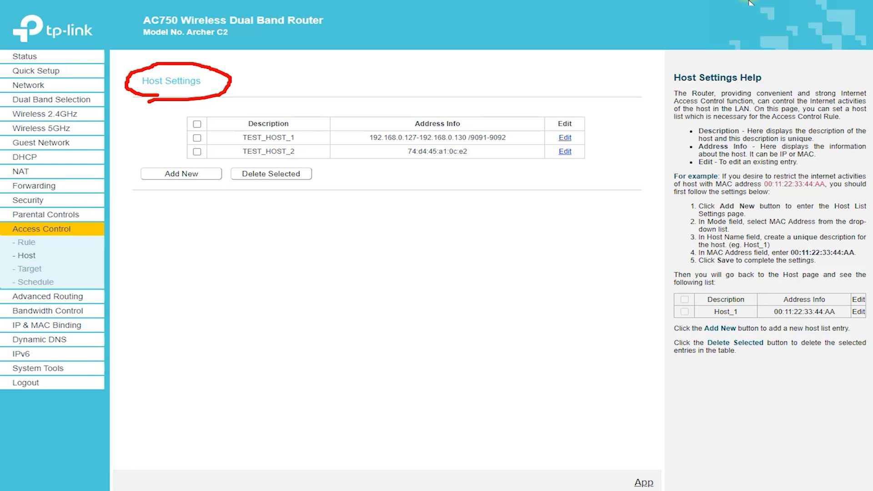
{"action": "left_click", "coordinate": [28, 268]}
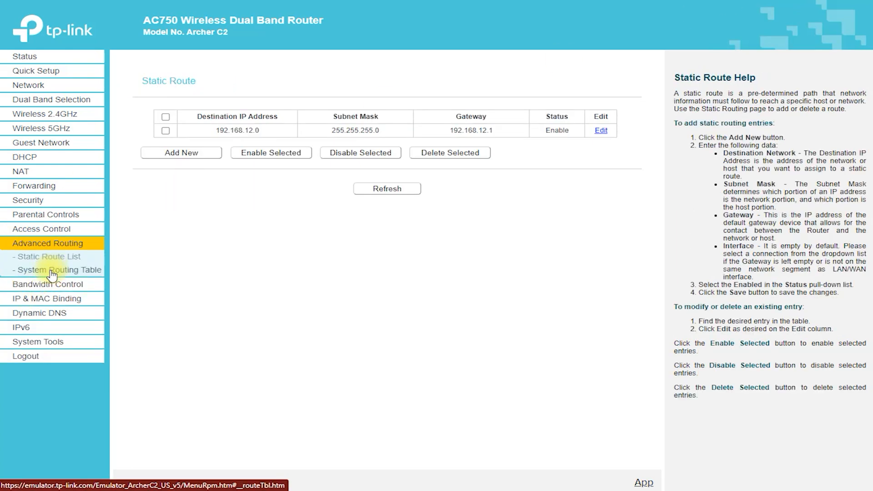
{"action": "left_click", "coordinate": [58, 269]}
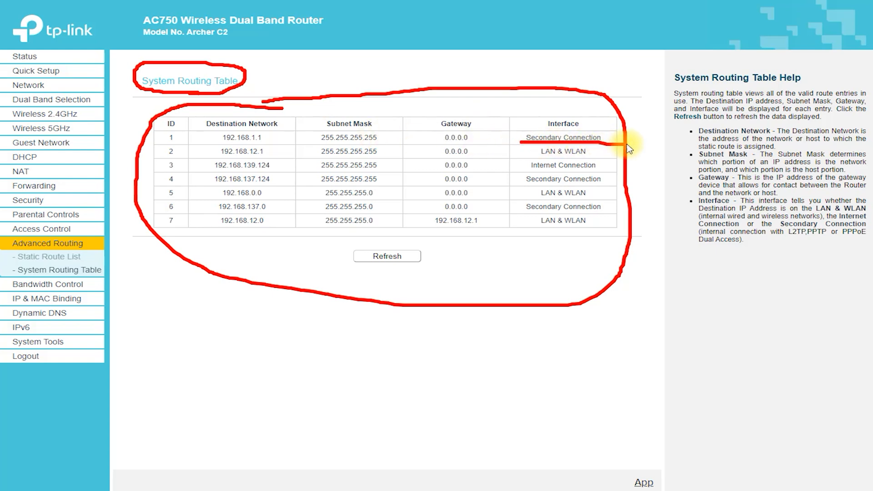
{"action": "mouse_move", "coordinate": [549, 177]}
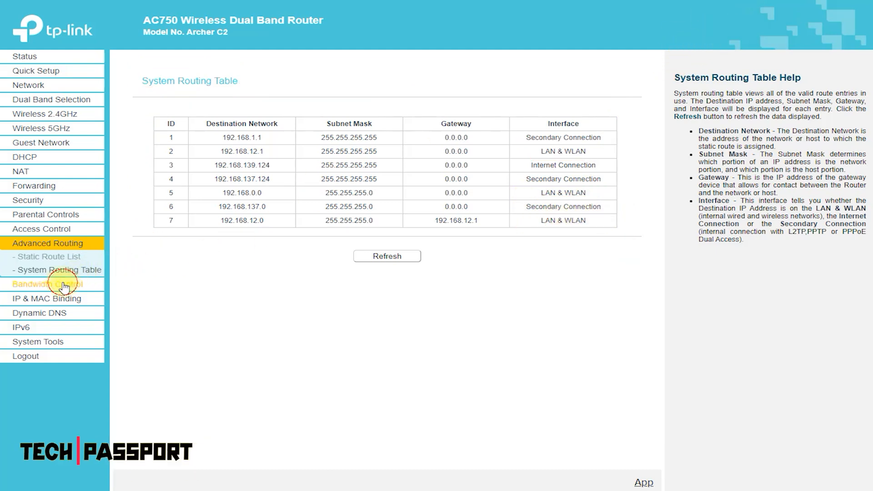
Review Bandwidth Control, IP & MAC Binding, the ARP List, and Dynamic DNS service providers
{"action": "left_click", "coordinate": [47, 284]}
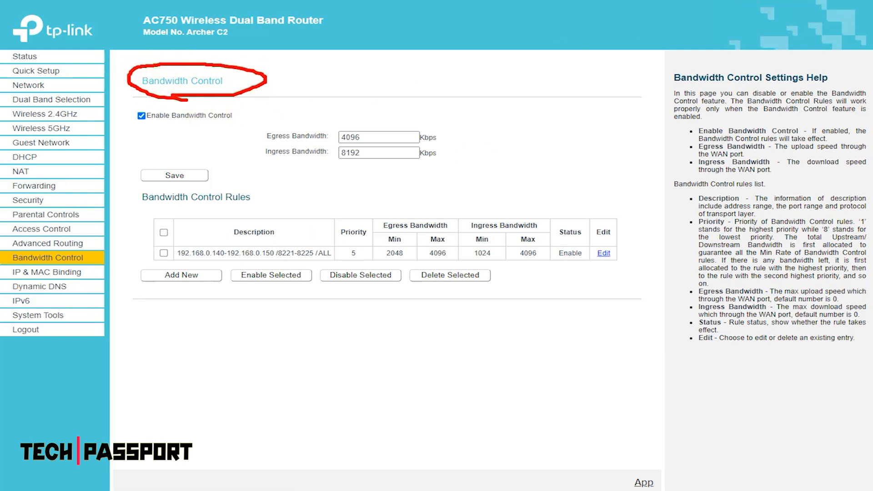
{"action": "left_click", "coordinate": [47, 272]}
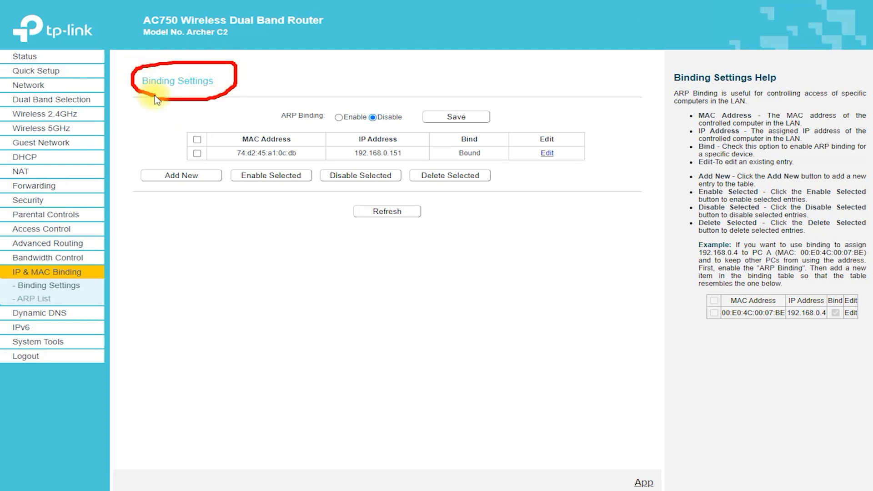
{"action": "left_click", "coordinate": [33, 299]}
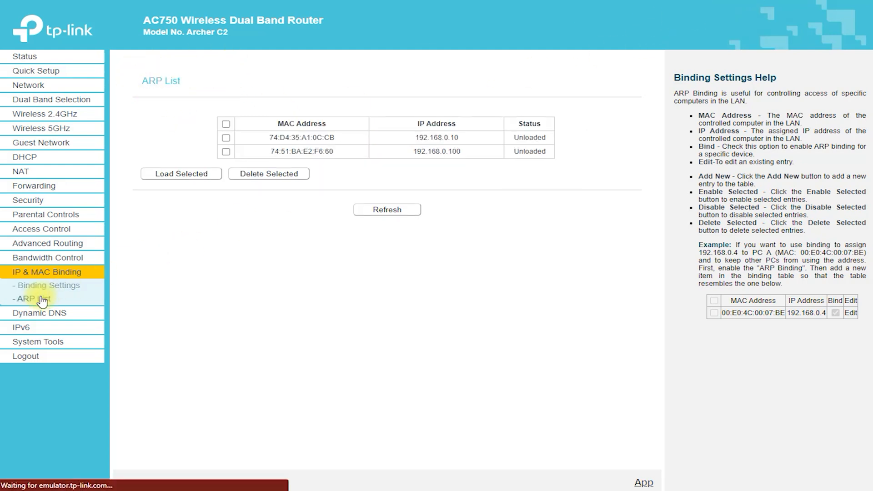
{"action": "left_click", "coordinate": [39, 286]}
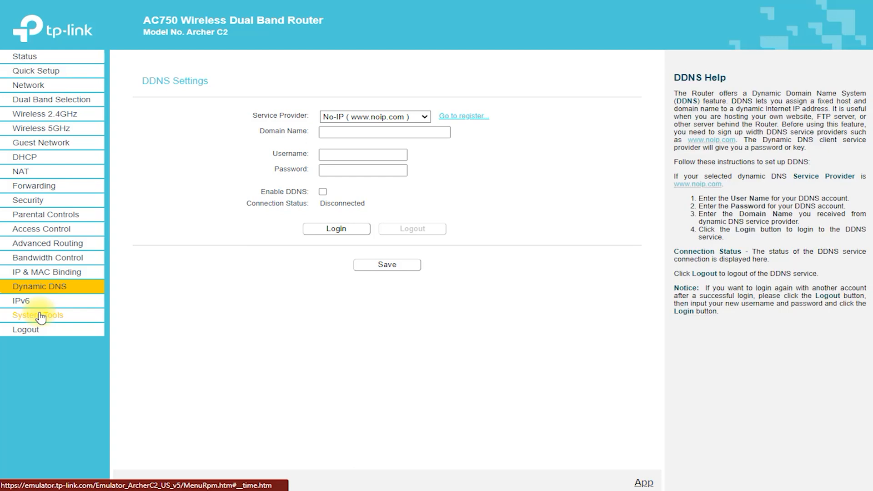
{"action": "left_click", "coordinate": [374, 116]}
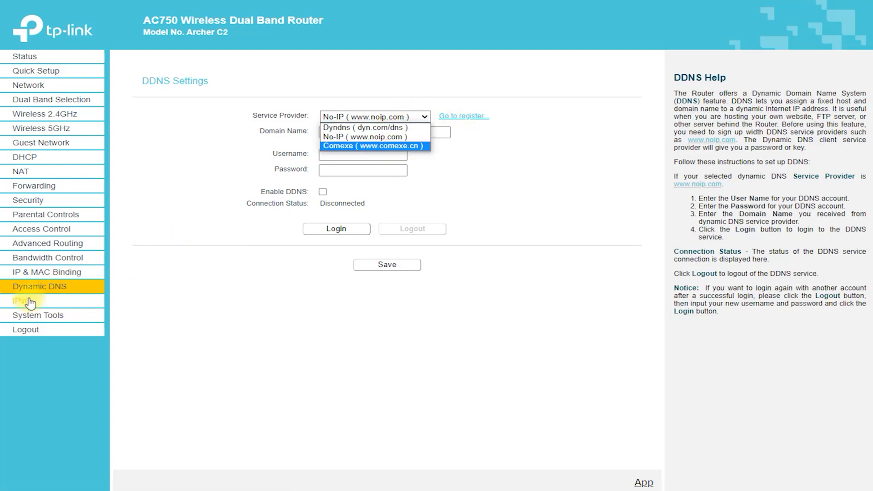
View IPv6 Status, try PPPoEv6 and Tunnel 6to4 on IPv6 WAN, then IPv6 LAN and Time Settings
{"action": "left_click", "coordinate": [18, 301]}
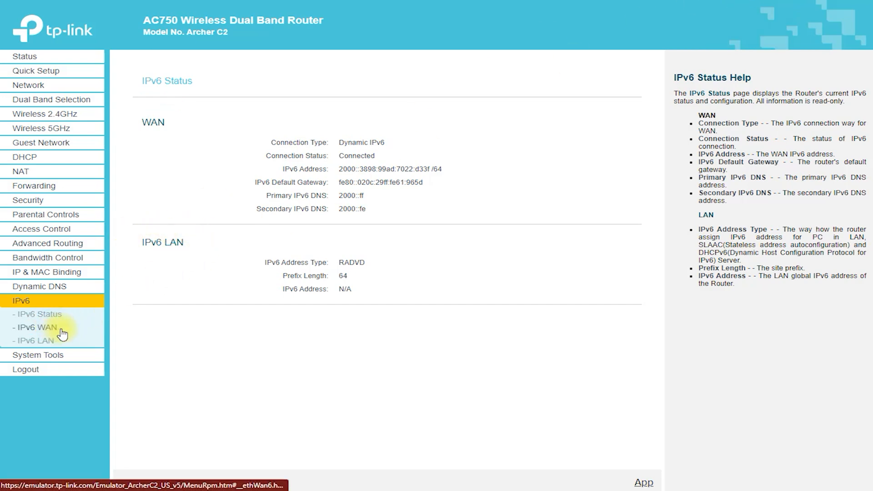
{"action": "left_click", "coordinate": [37, 327]}
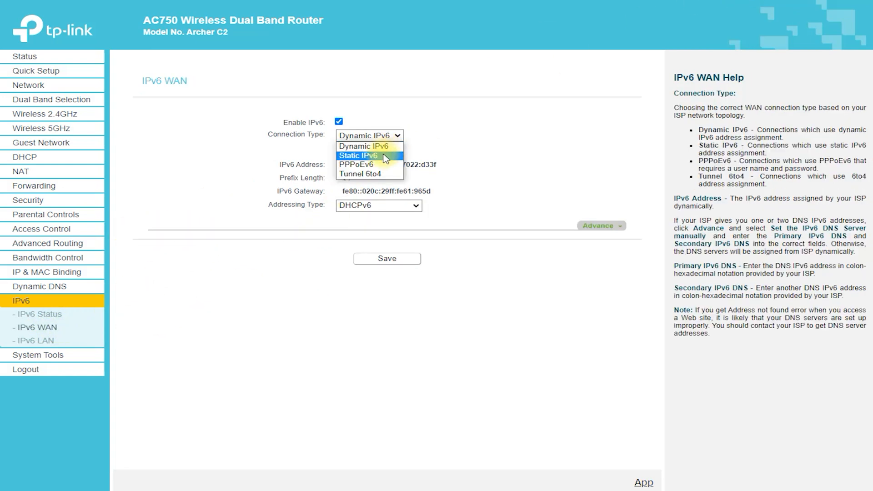
{"action": "left_click", "coordinate": [355, 165]}
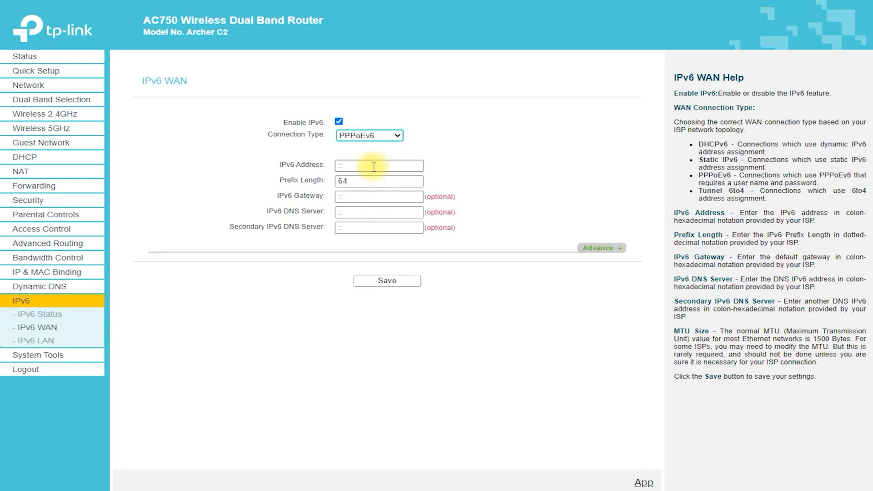
{"action": "left_click", "coordinate": [369, 135]}
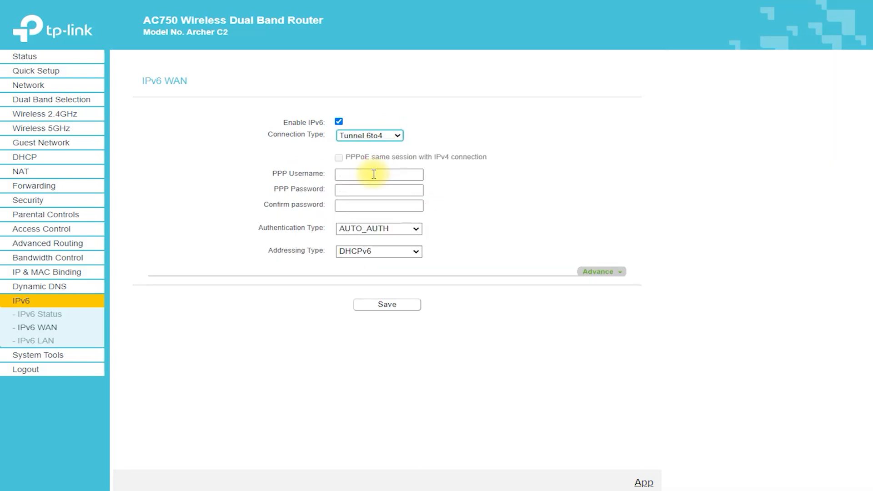
{"action": "left_click", "coordinate": [37, 340]}
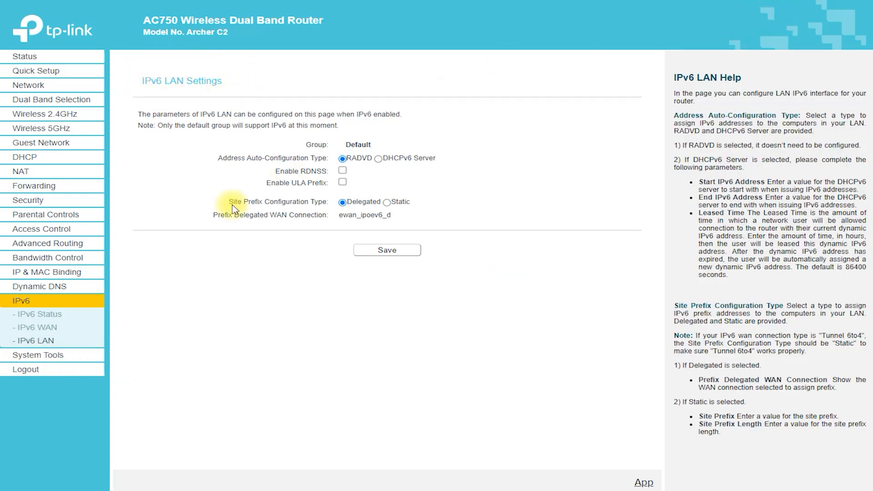
{"action": "left_click", "coordinate": [38, 315]}
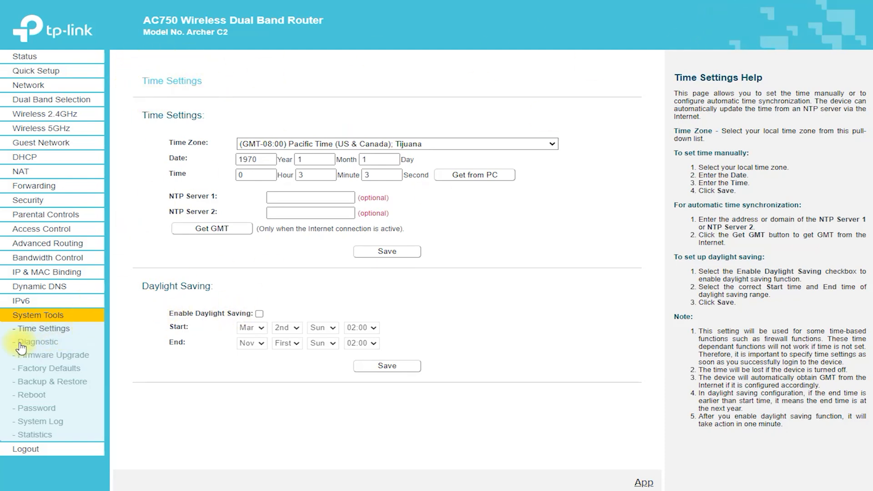
Visit the Diagnostic, Firmware Upgrade, Factory Defaults, Backup & Restore and Reboot pages
{"action": "left_click", "coordinate": [38, 341]}
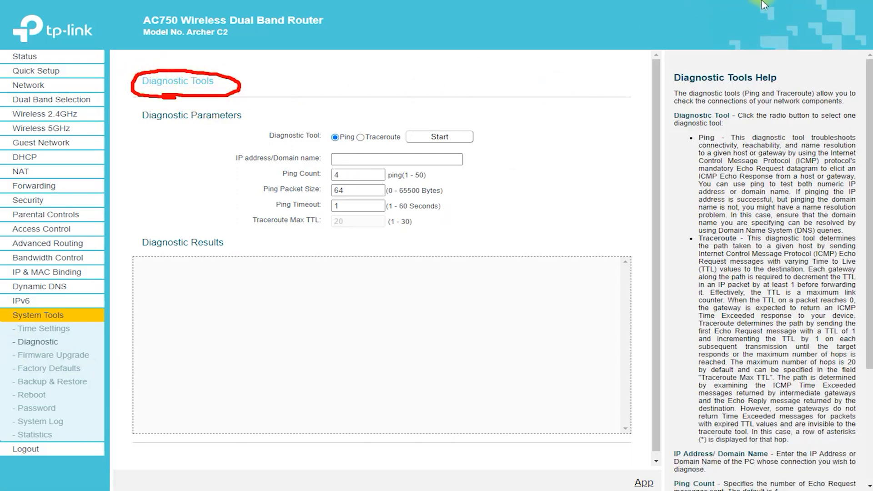
{"action": "left_click", "coordinate": [53, 355]}
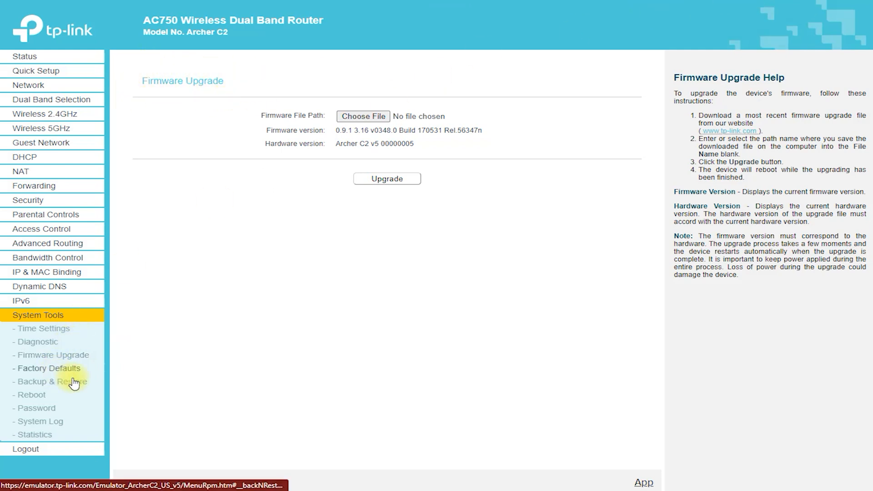
{"action": "left_click", "coordinate": [49, 368]}
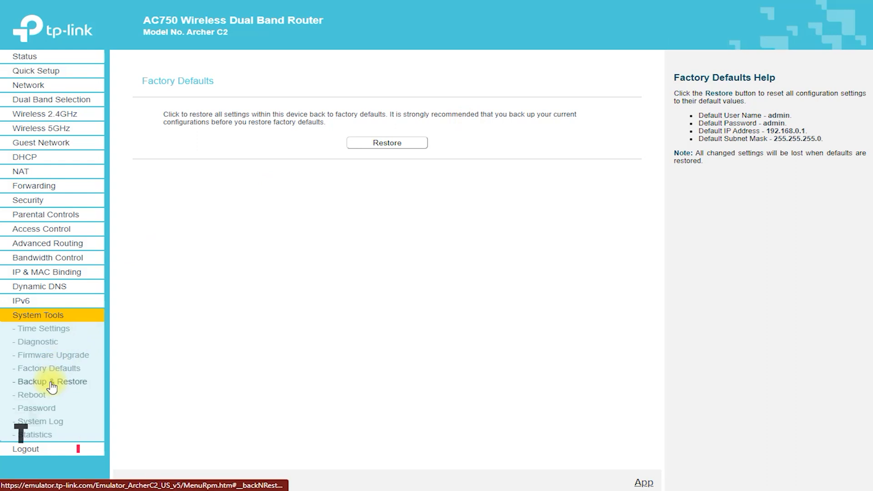
{"action": "left_click", "coordinate": [52, 381]}
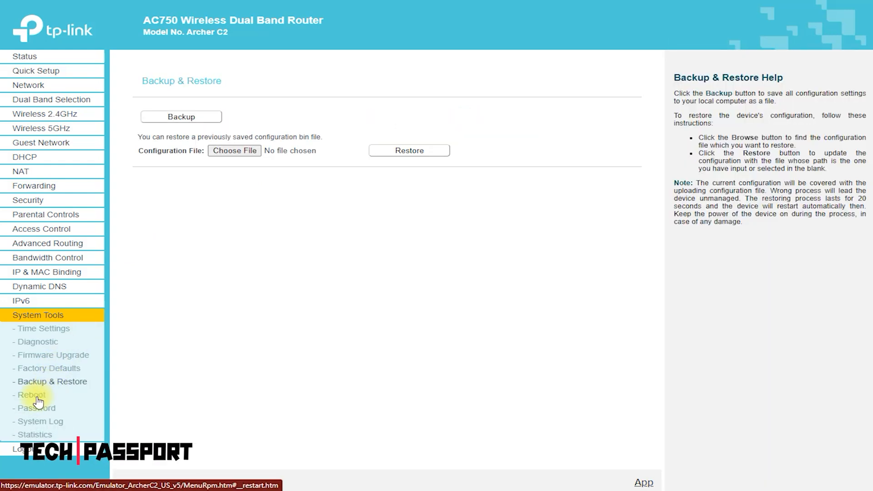
{"action": "left_click", "coordinate": [31, 395]}
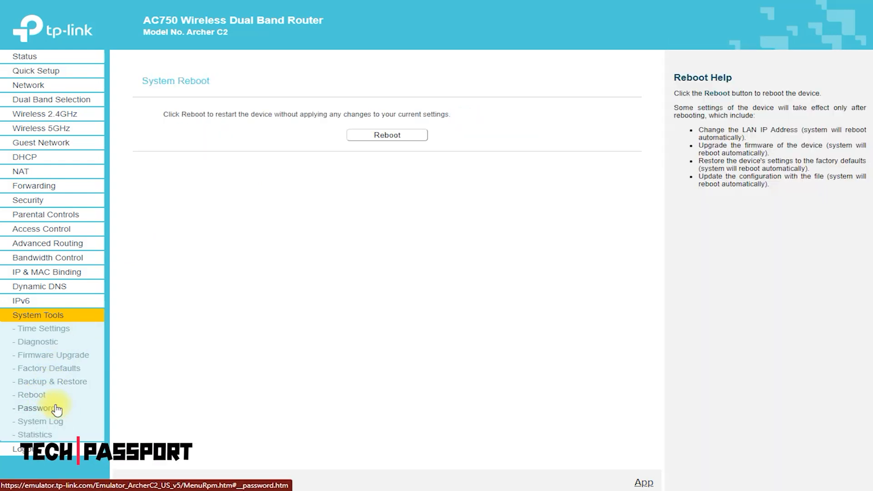
View the Password, System Log and Traffic Statistics pages, then trigger the logout confirmation
{"action": "left_click", "coordinate": [36, 408]}
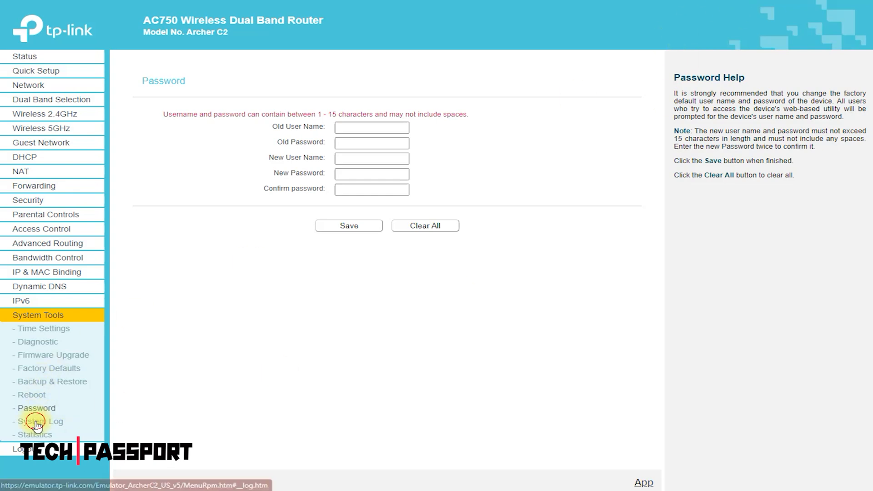
{"action": "left_click", "coordinate": [40, 421]}
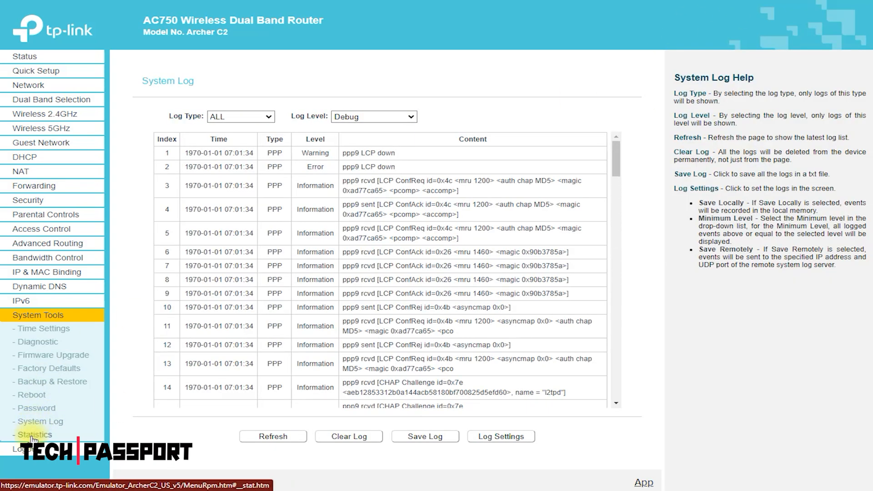
{"action": "left_click", "coordinate": [35, 434]}
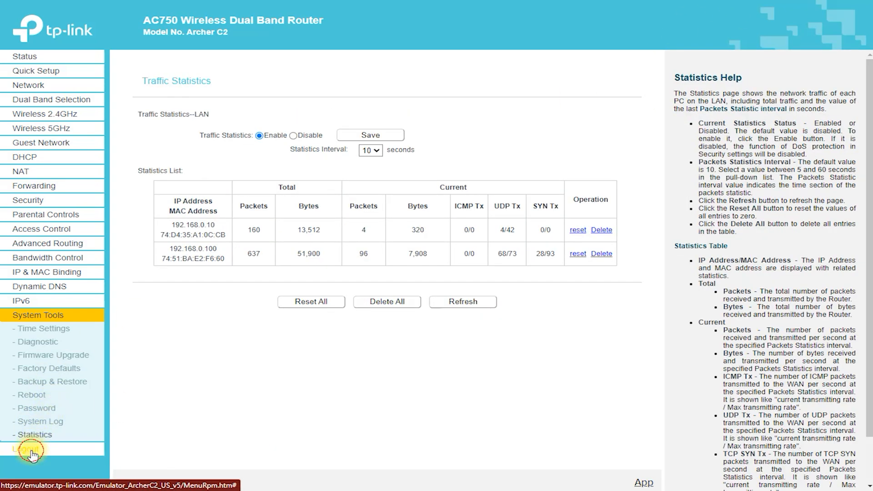
{"action": "left_click", "coordinate": [25, 449]}
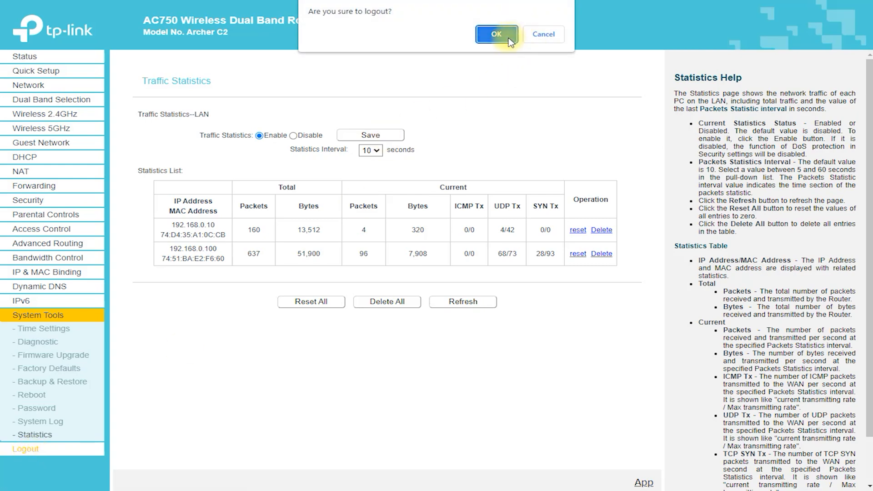